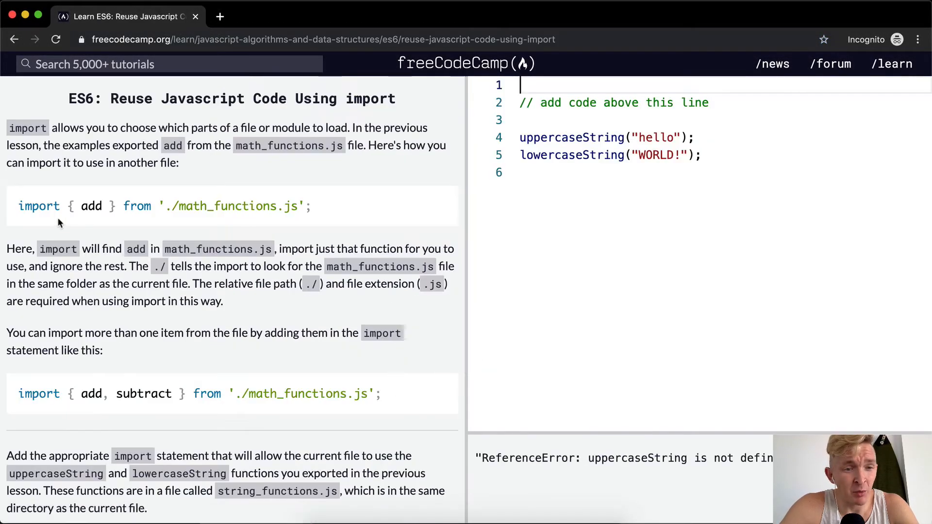
Study the lesson's import examples, highlighting 'import' and 'add' in the multi-import example.
{"action": "double_click", "coordinate": [38, 206]}
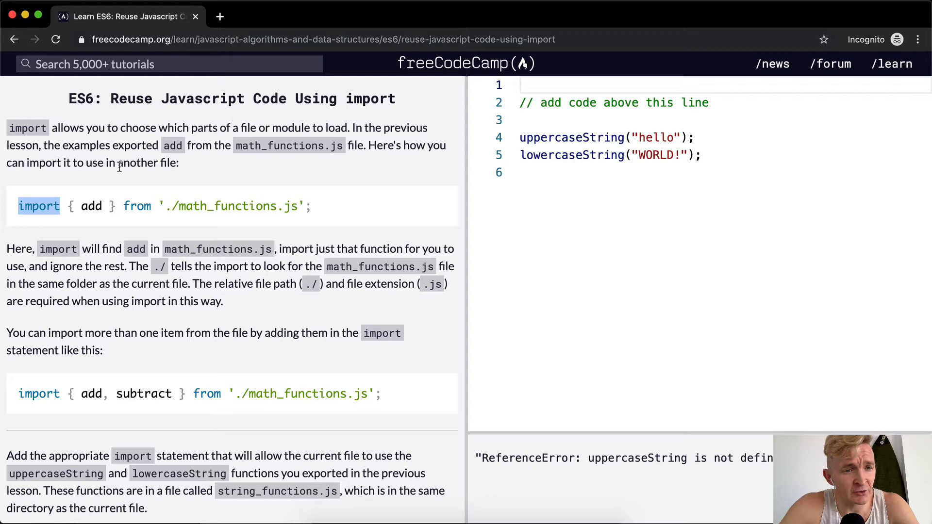
{"action": "mouse_move", "coordinate": [49, 222]}
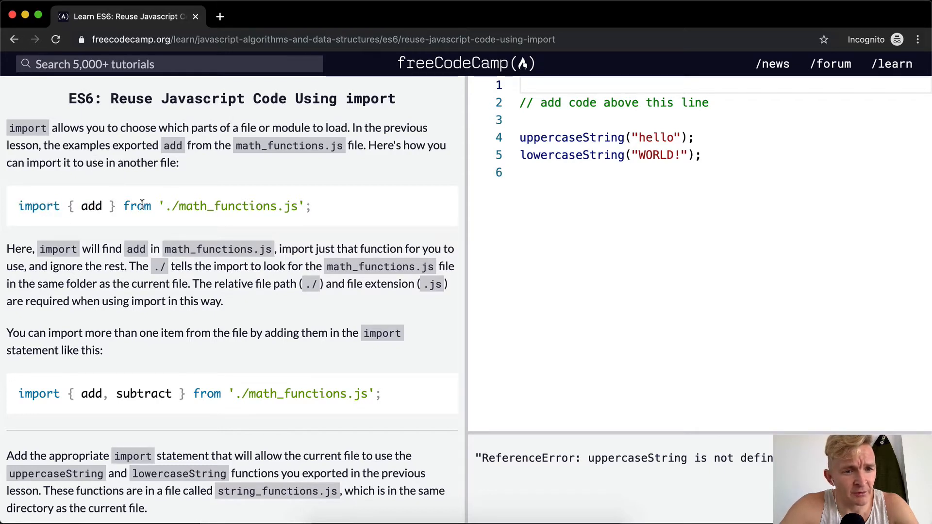
{"action": "left_click_drag", "start_coordinate": [167, 205], "coordinate": [297, 206]}
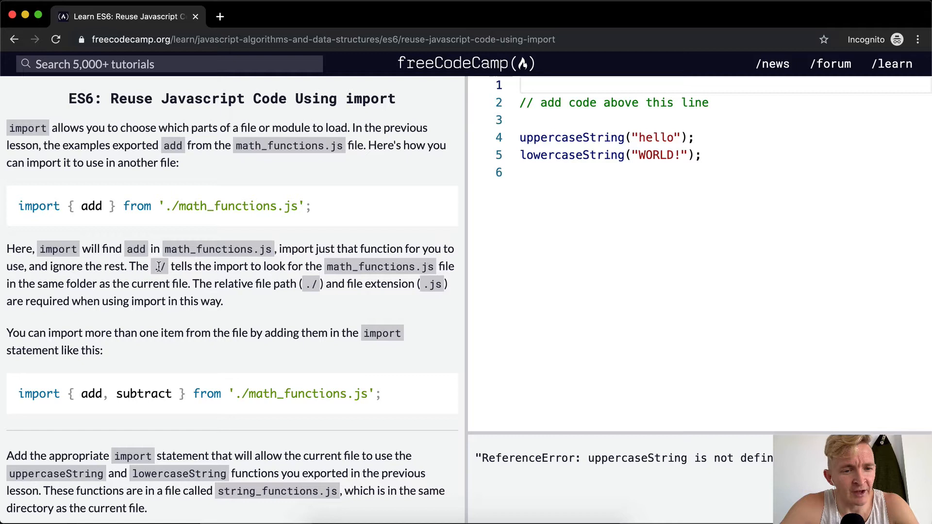
{"action": "mouse_move", "coordinate": [272, 267]}
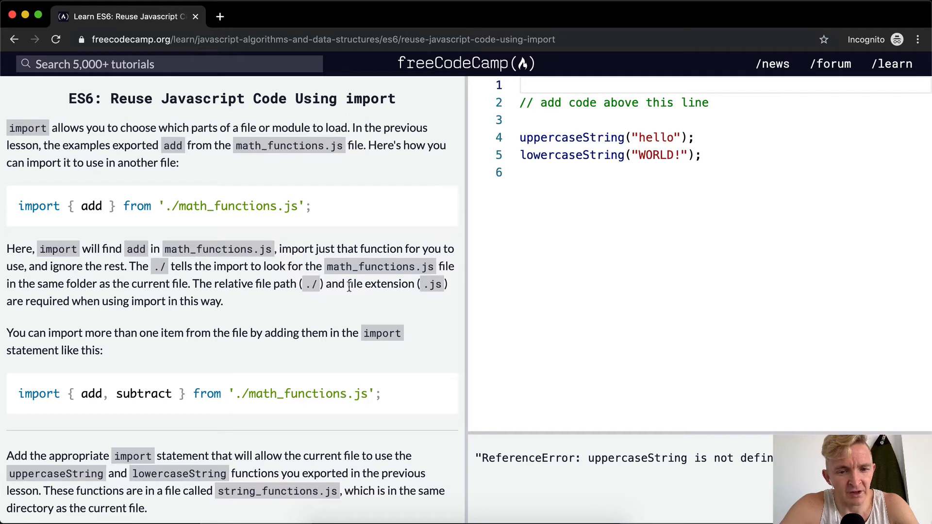
{"action": "mouse_move", "coordinate": [75, 315]}
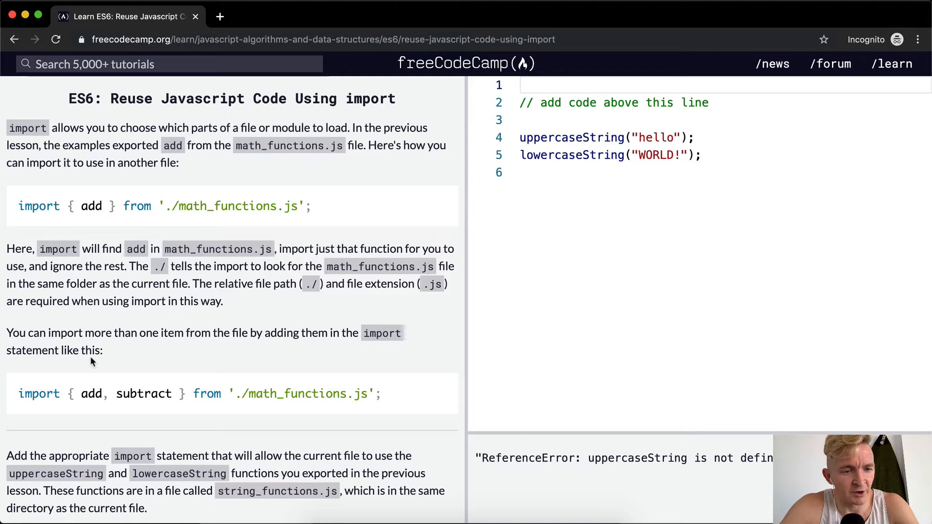
{"action": "scroll", "scroll_direction": "down", "scroll_amount": 3}
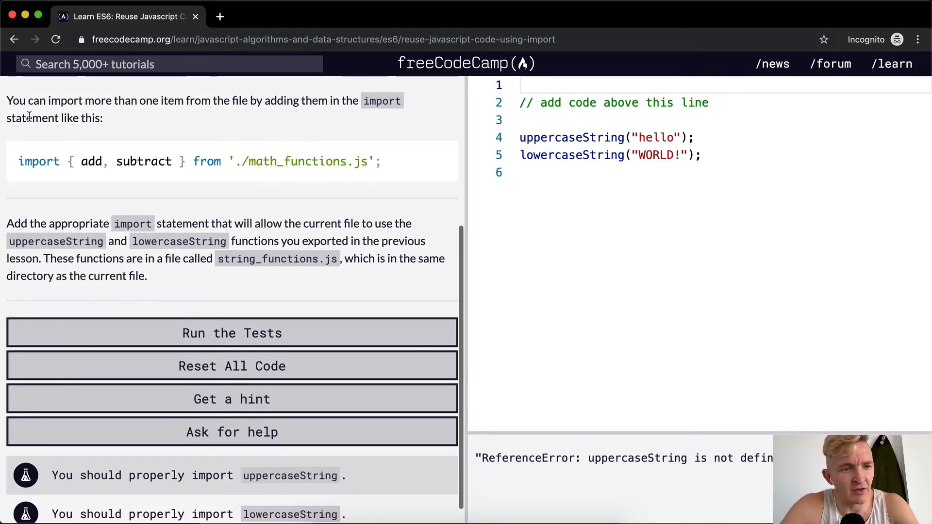
{"action": "double_click", "coordinate": [91, 161]}
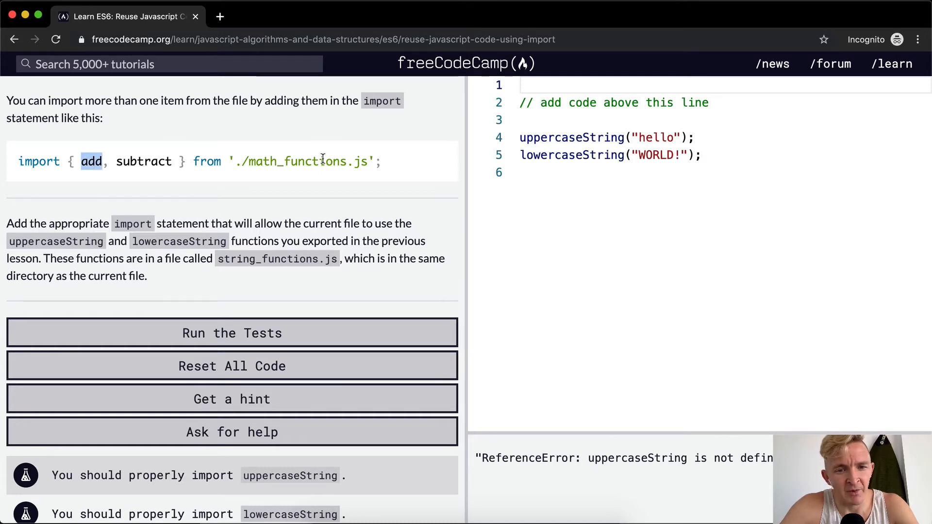
{"action": "scroll", "scroll_direction": "down", "scroll_amount": 3}
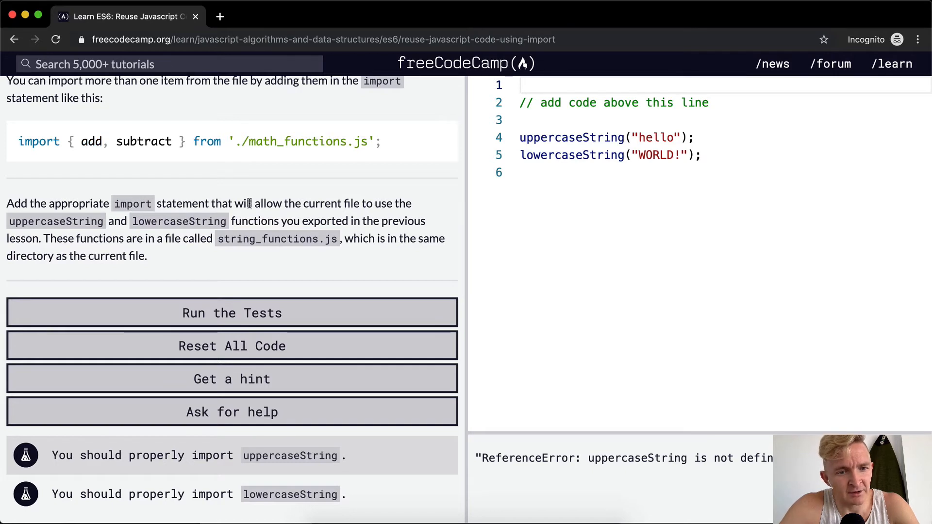
{"action": "mouse_move", "coordinate": [346, 203]}
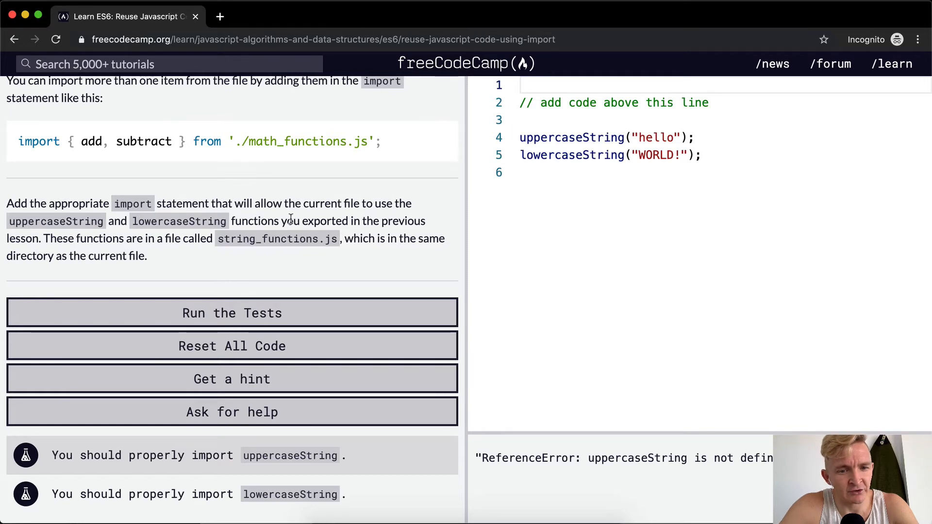
{"action": "mouse_move", "coordinate": [57, 248]}
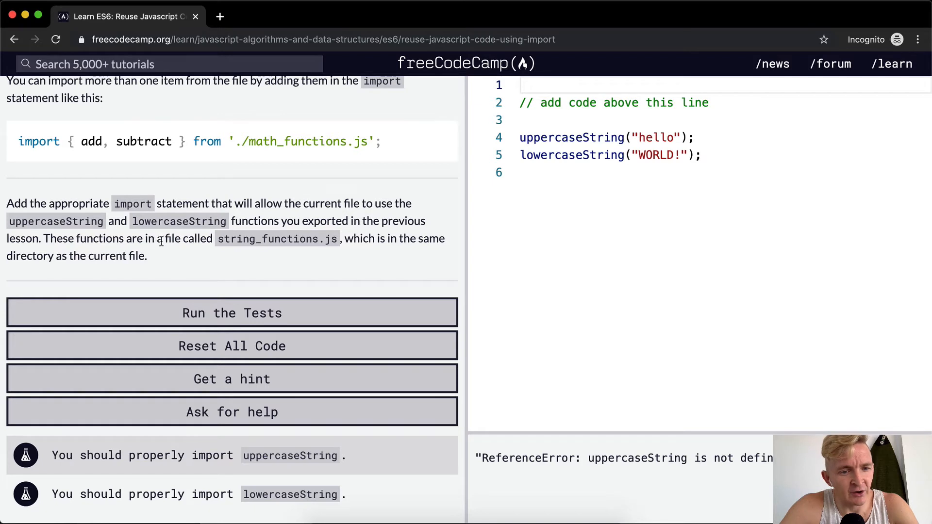
{"action": "mouse_move", "coordinate": [342, 239]}
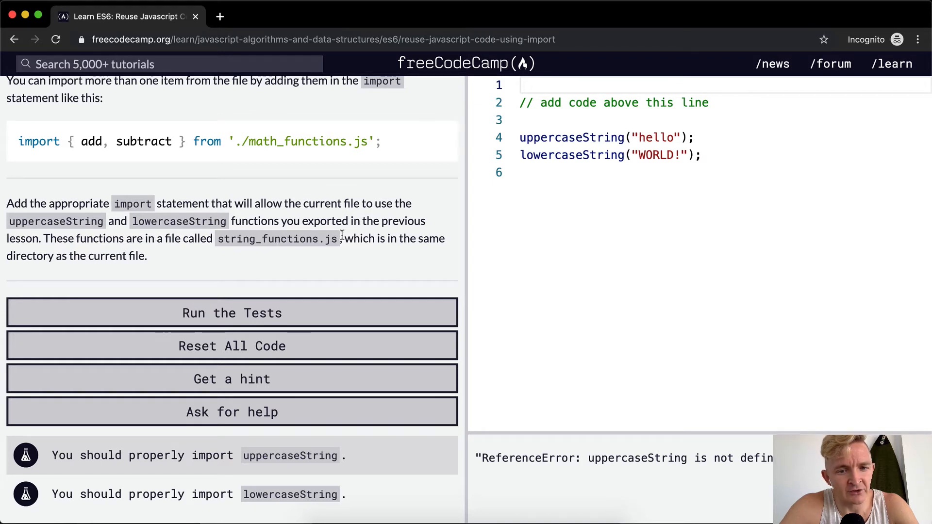
{"action": "mouse_move", "coordinate": [159, 263]}
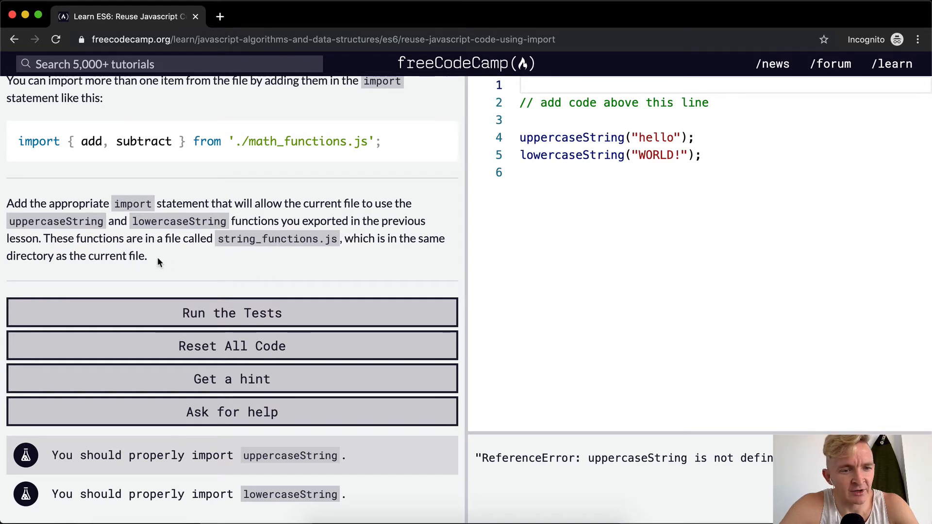
Write import { uppercaseString, lowercaseString } from './string_functions.js' on editor line 1.
{"action": "left_click", "coordinate": [575, 138]}
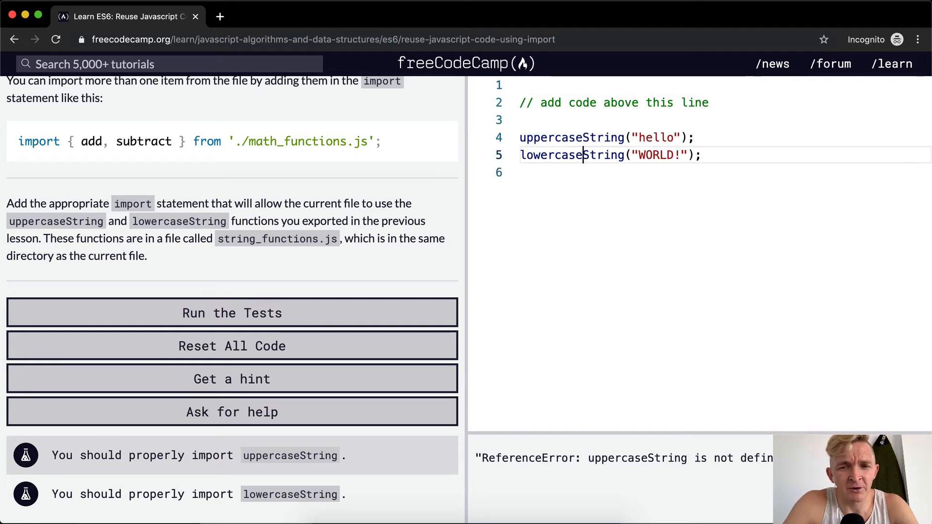
{"action": "type", "text": "import {"}
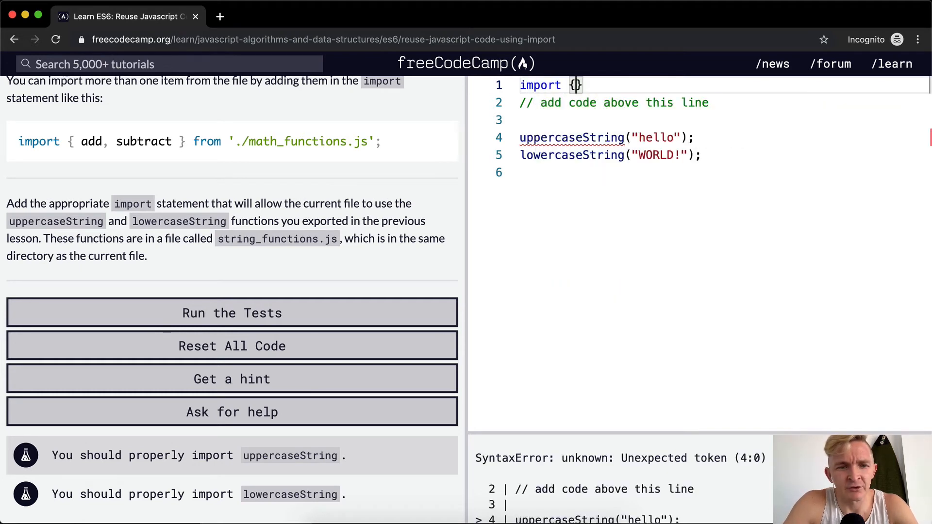
{"action": "type", "text": "uppercaseString, lowercaseString"}
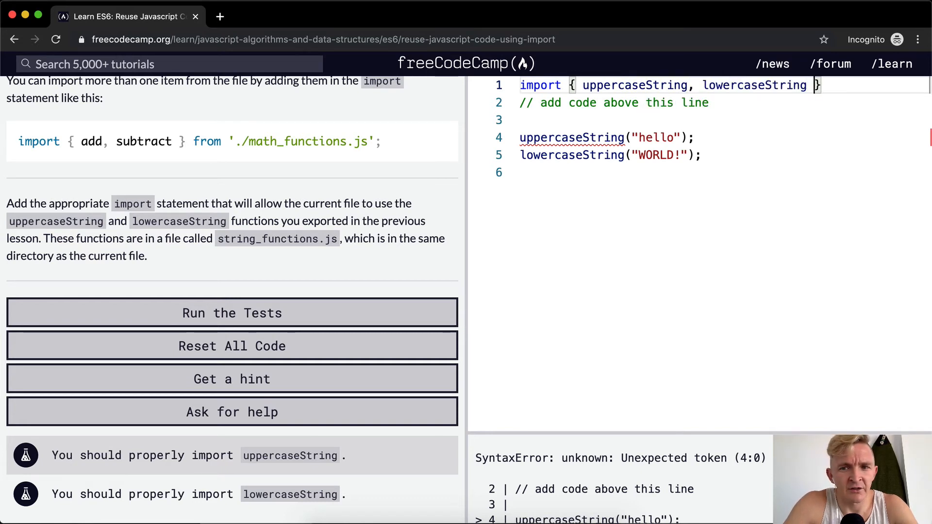
{"action": "type", "text": "from \"\""}
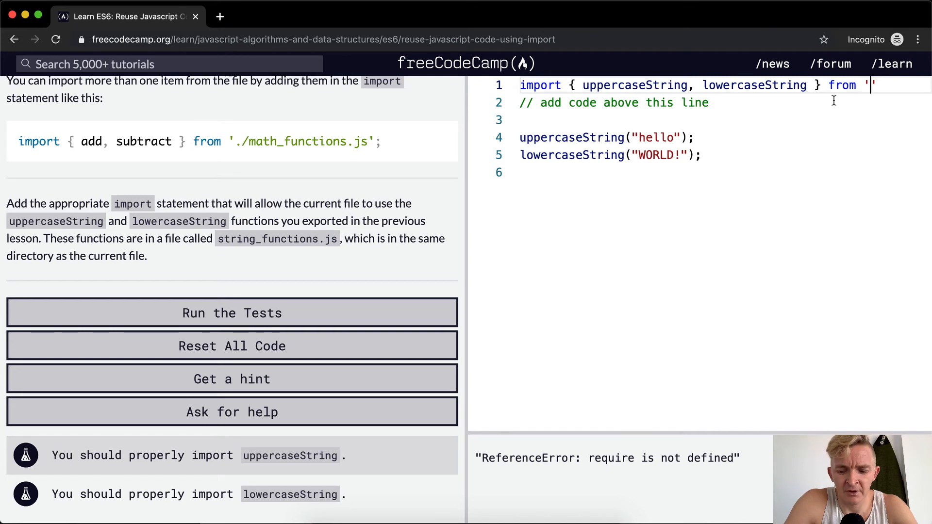
{"action": "type", "text": "./s"}
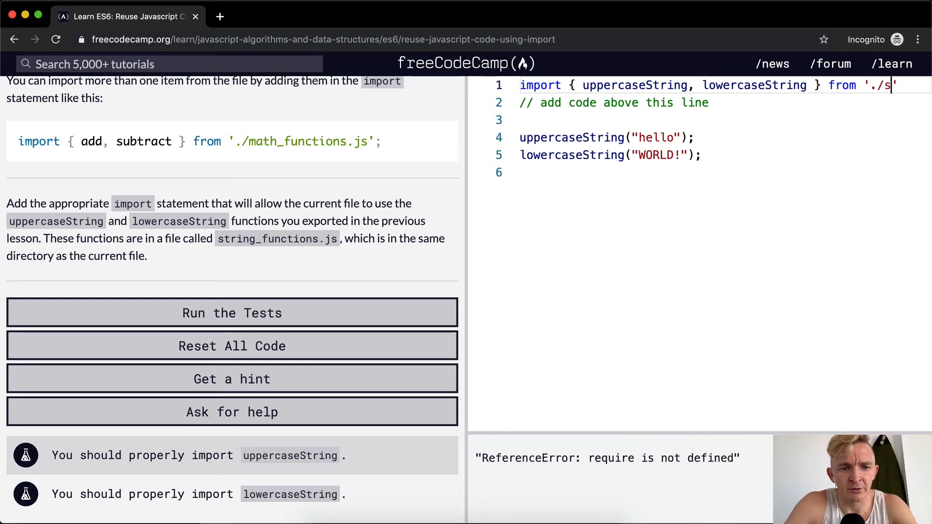
{"action": "type", "text": "tring_function"}
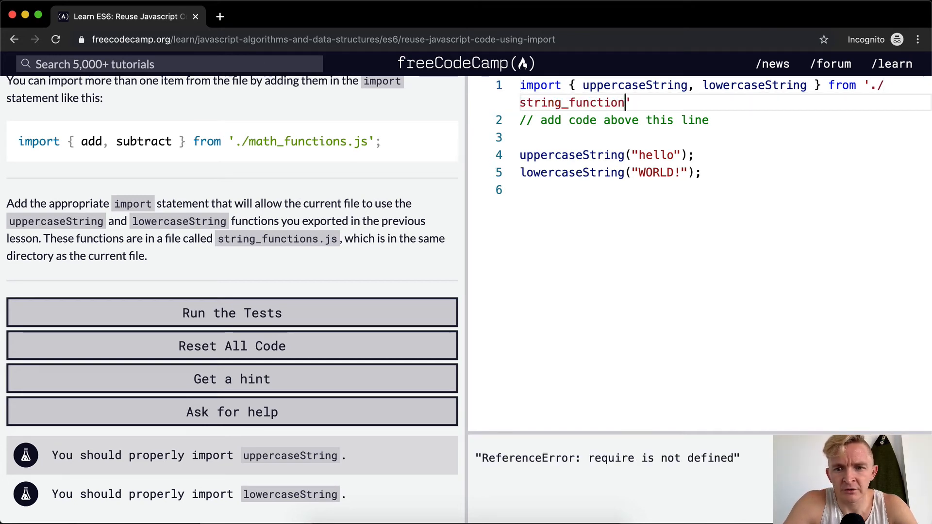
{"action": "type", "text": "s.js"}
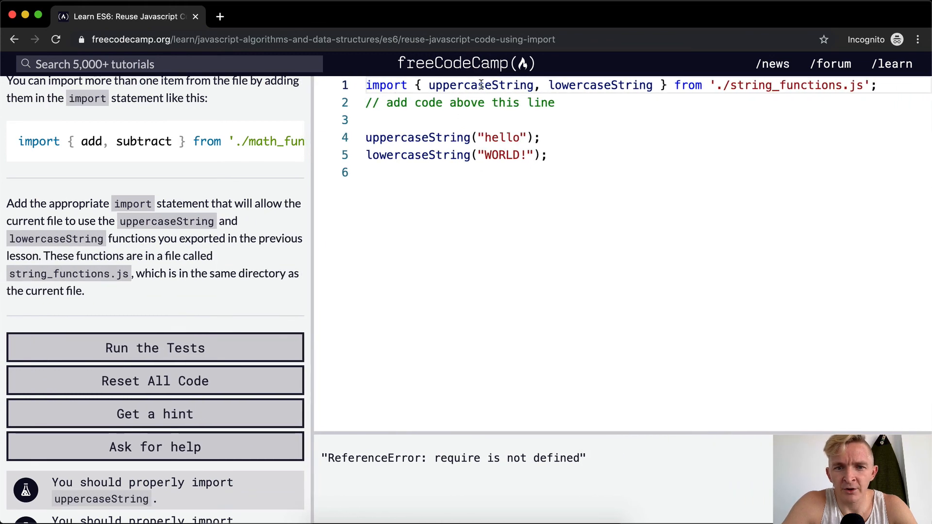
Run the lesson's tests on the new import statement.
{"action": "left_click", "coordinate": [155, 347]}
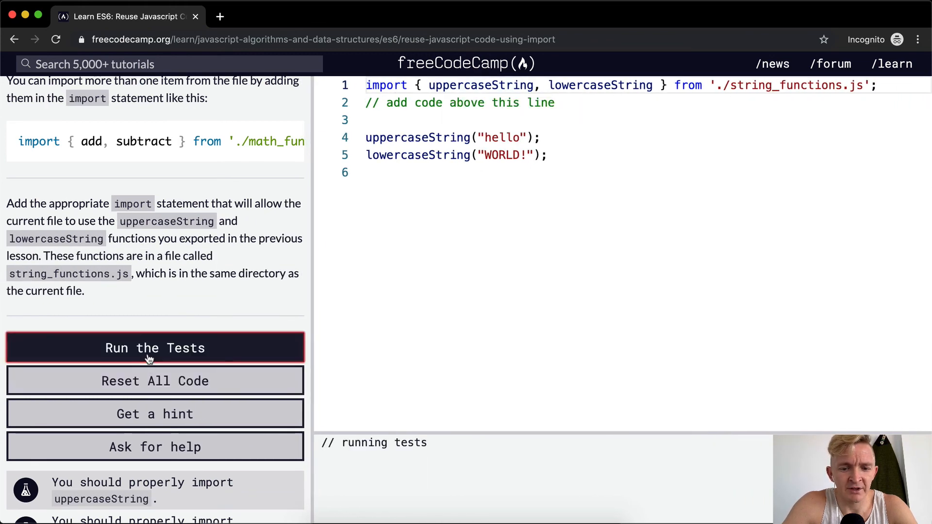